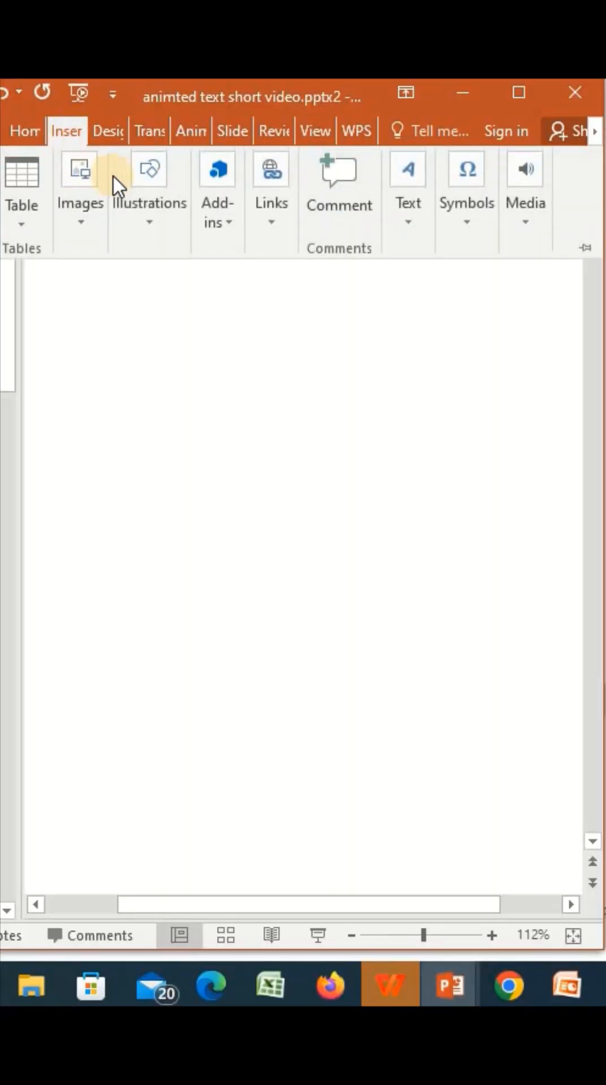
Step: Draw two joined elbow connectors from the Shapes gallery forming a two-step staircase outline
click(150, 186)
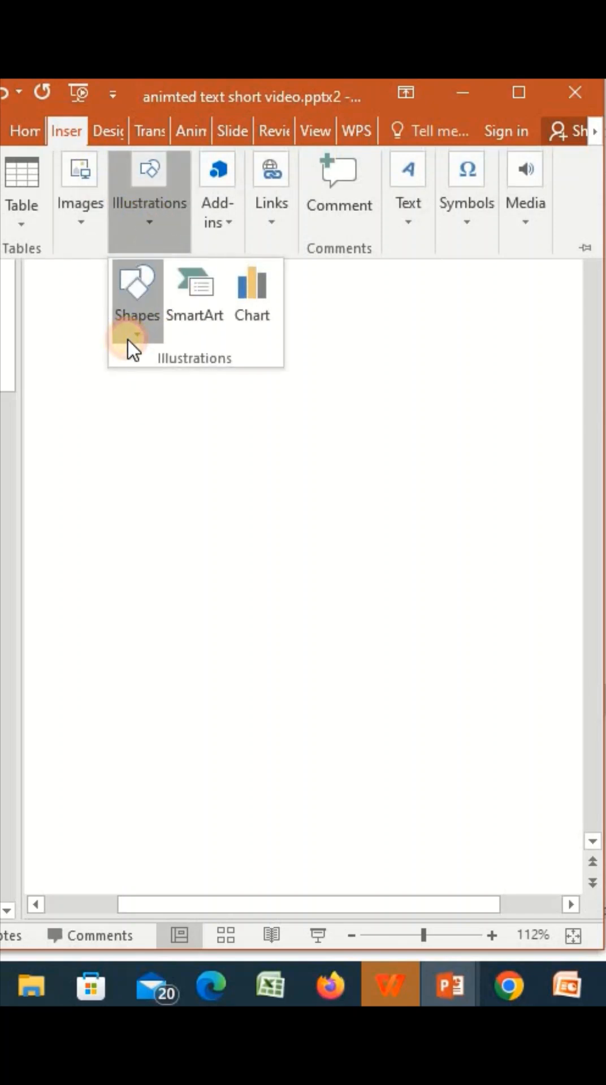
click(136, 298)
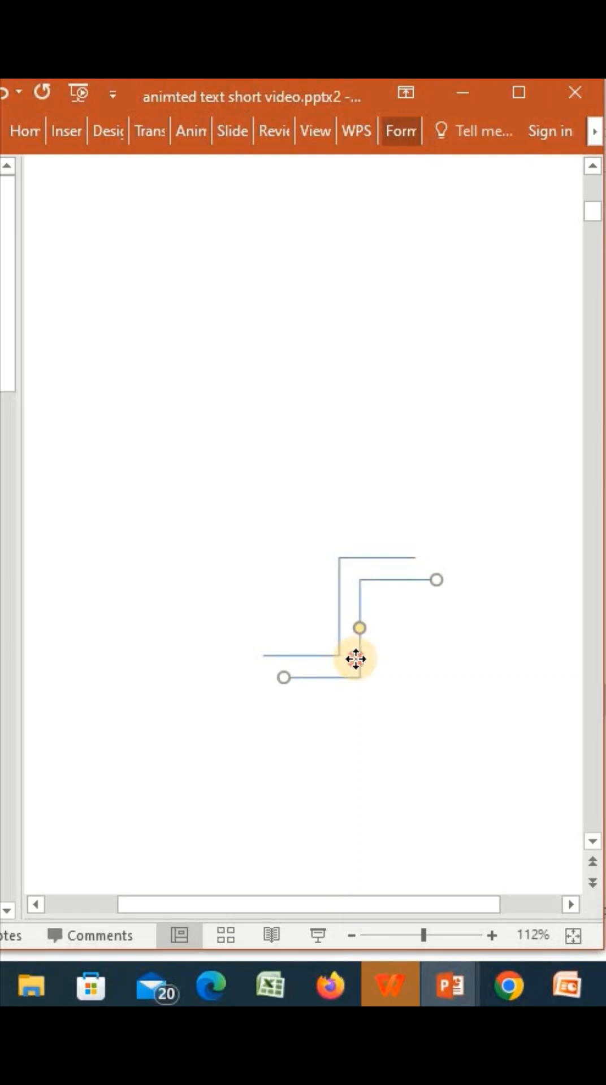
click(66, 131)
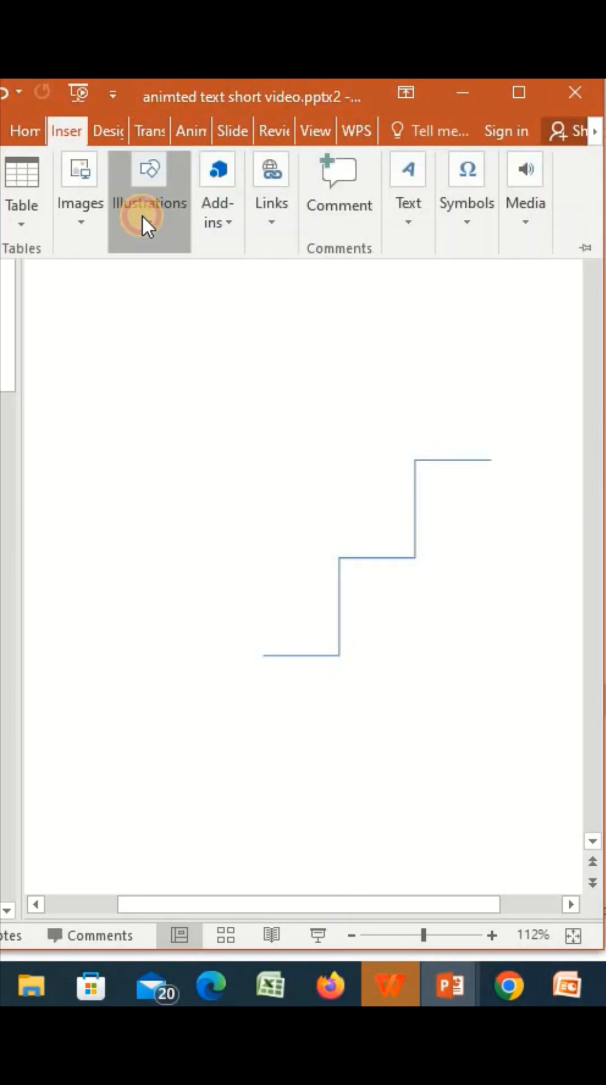
Step: Draw an oval ball at the stair bottom with red fill and a rounded bevel effect
click(148, 201)
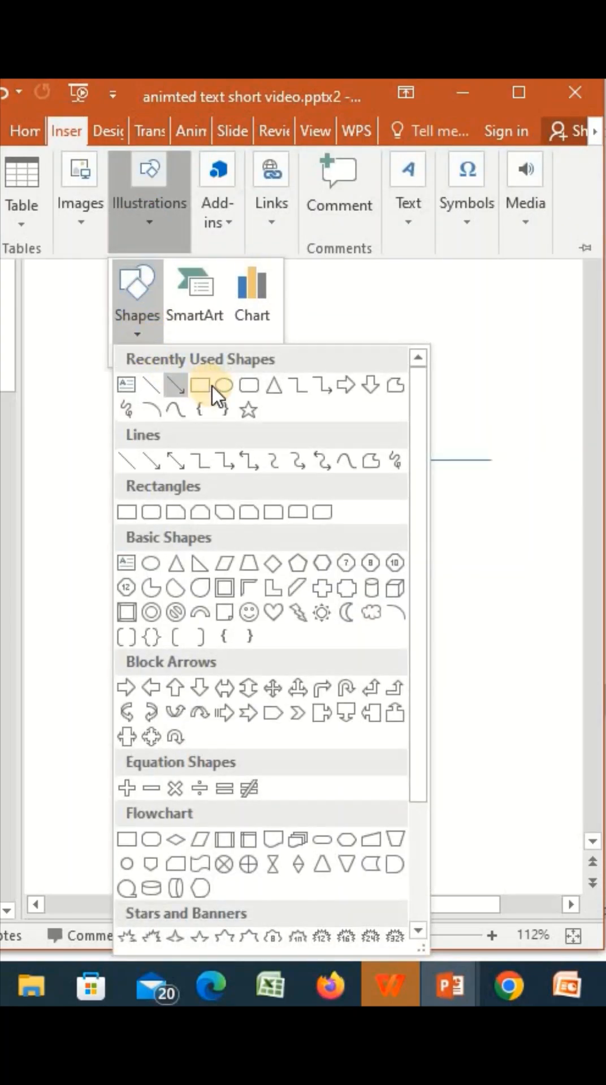
click(222, 385)
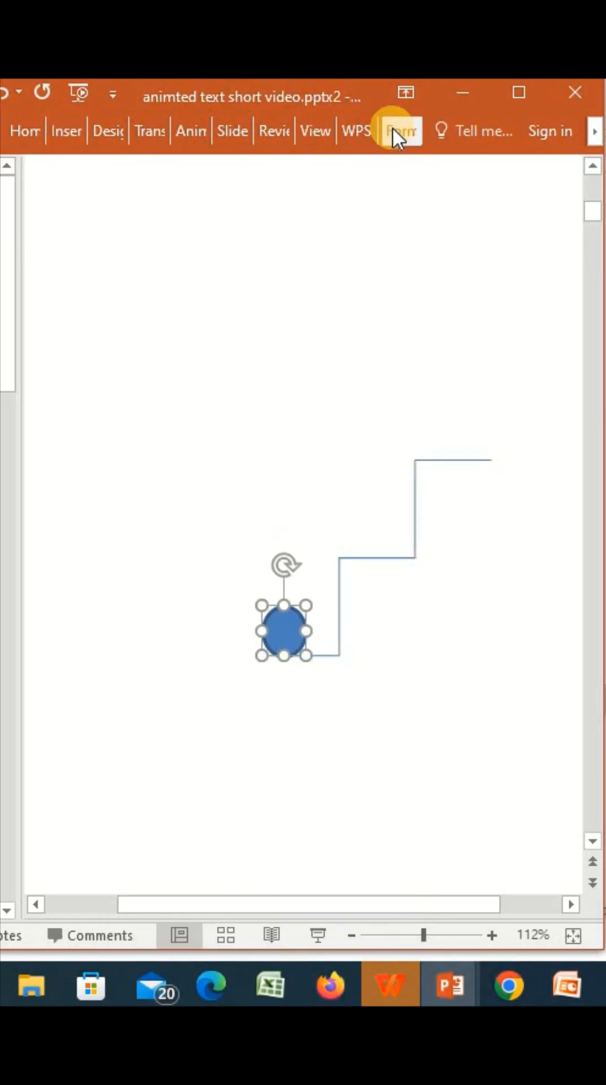
click(400, 131)
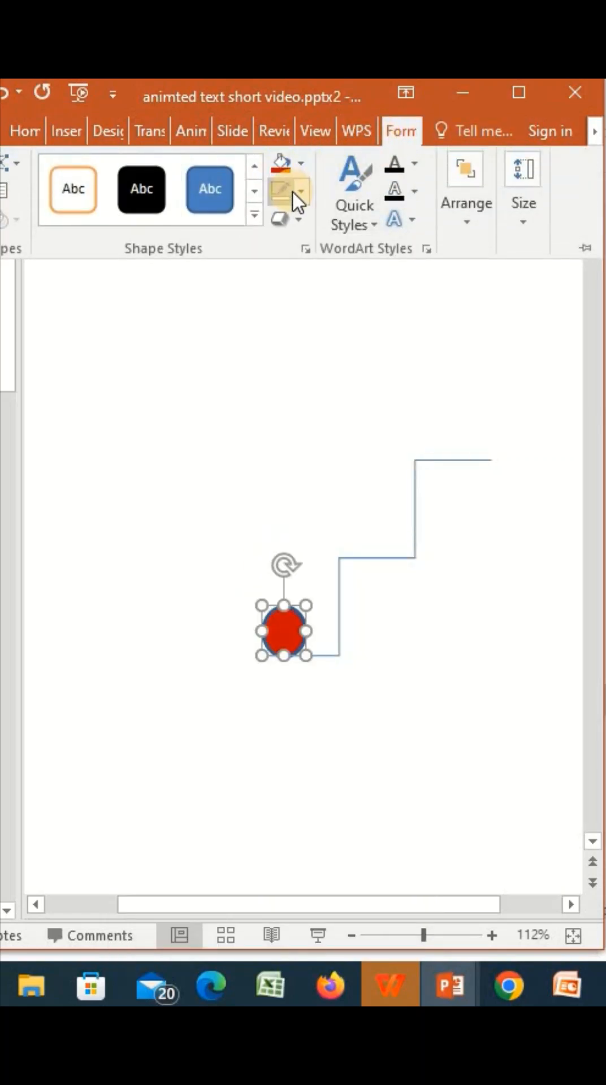
click(281, 218)
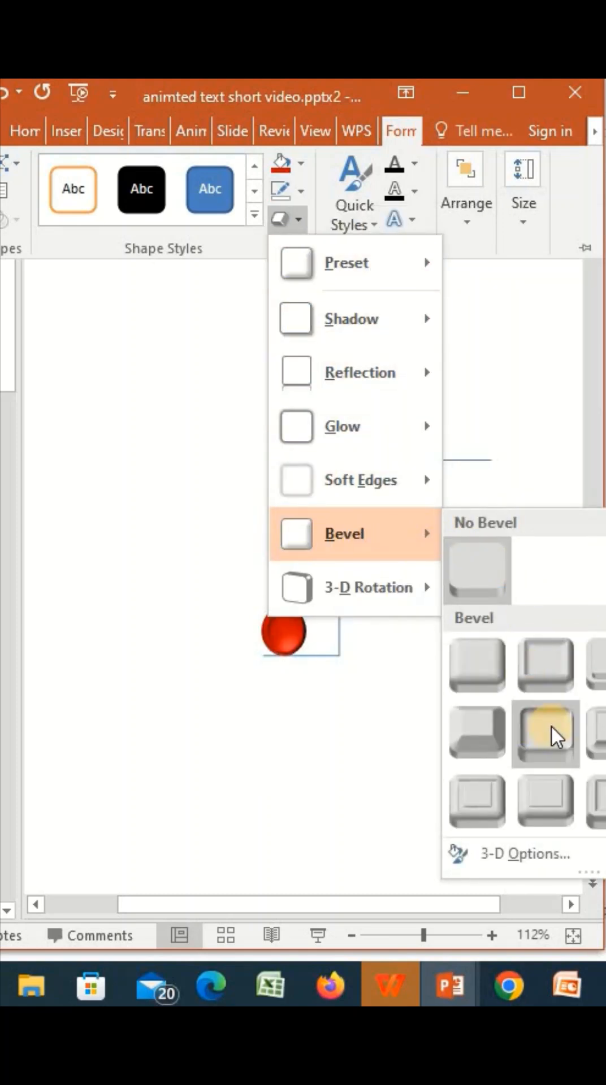
click(545, 734)
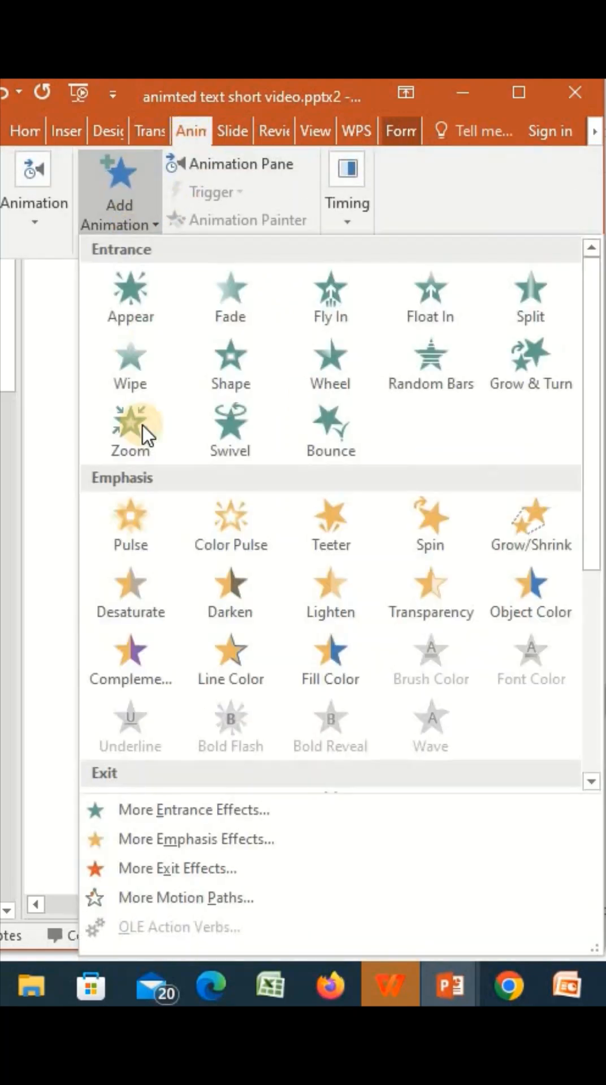
Step: Give the ball a Turn Up Right motion path ending on the first step
click(186, 898)
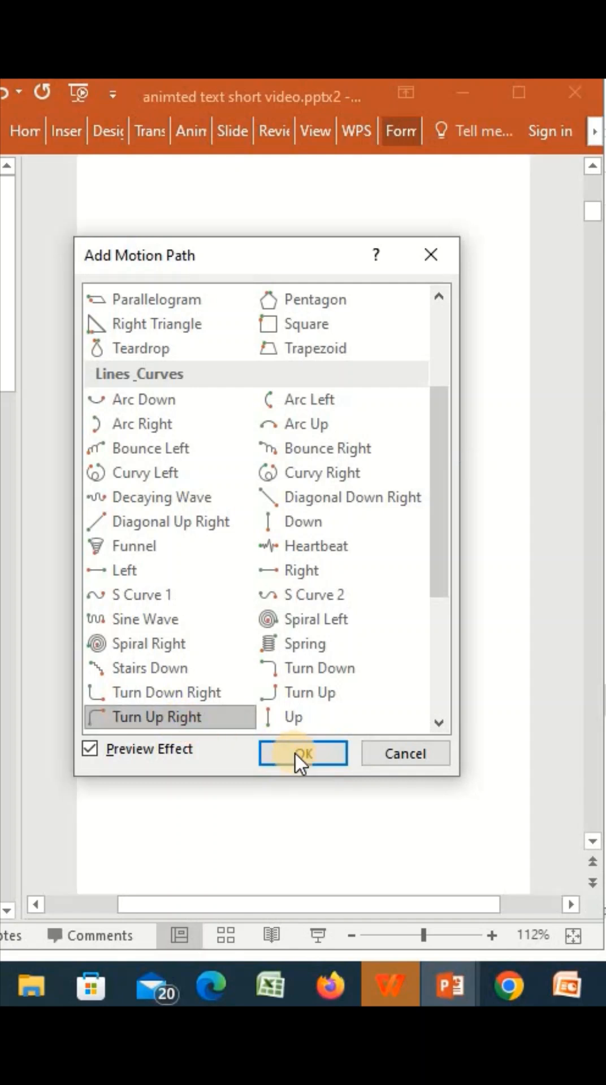
click(303, 753)
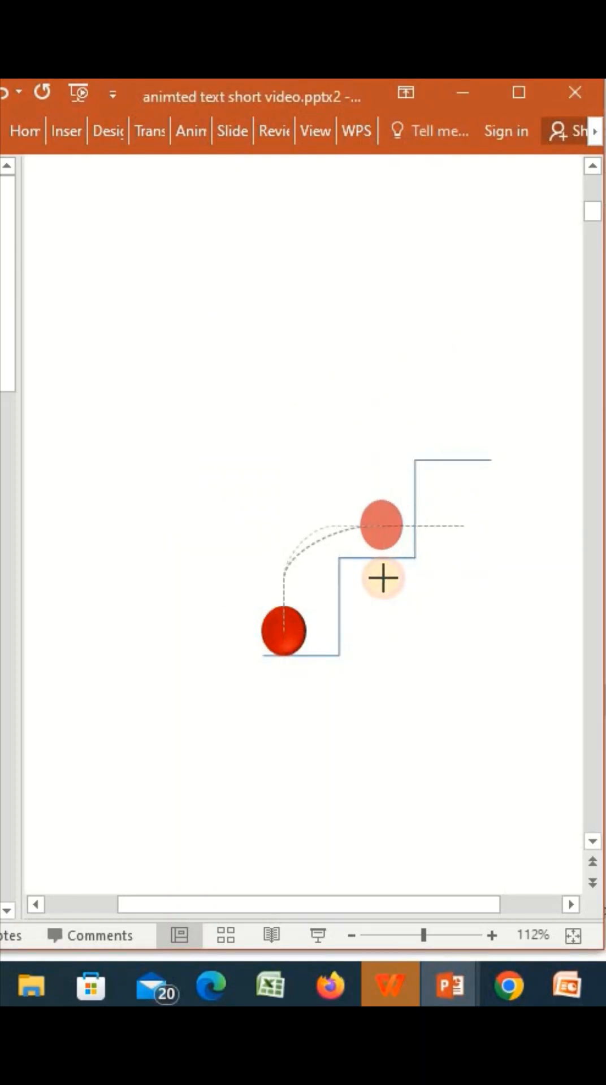
click(119, 205)
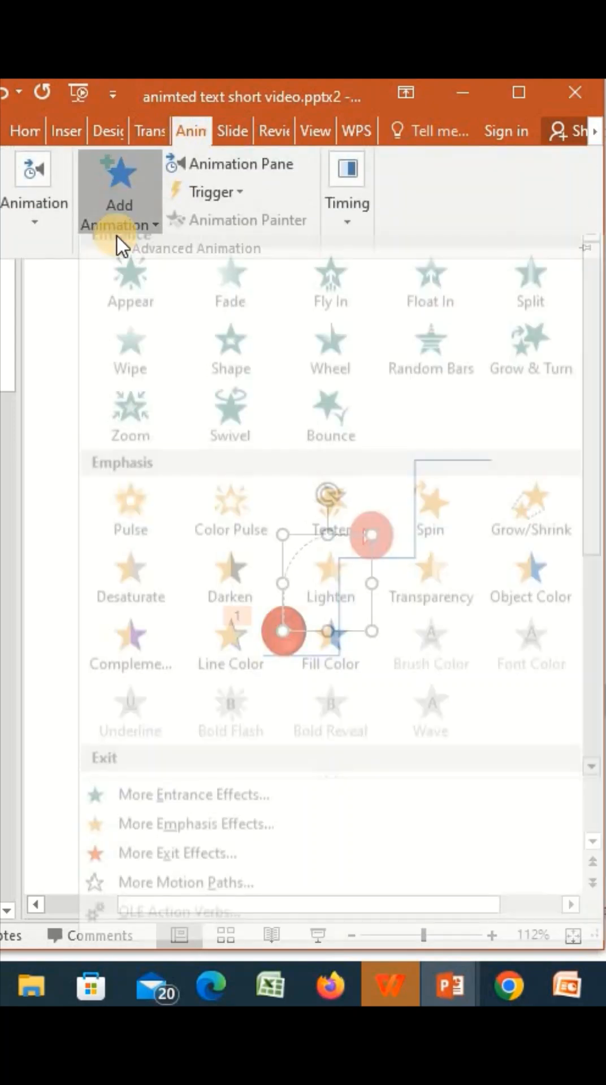
Step: Add a second upward motion path to the ball ending on the second step
click(185, 882)
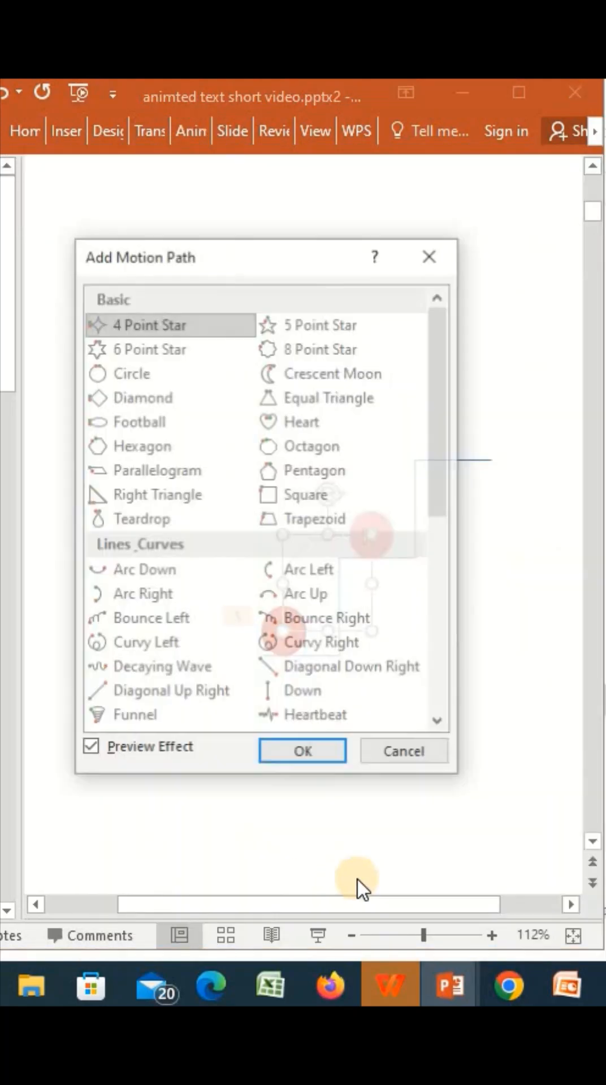
click(302, 750)
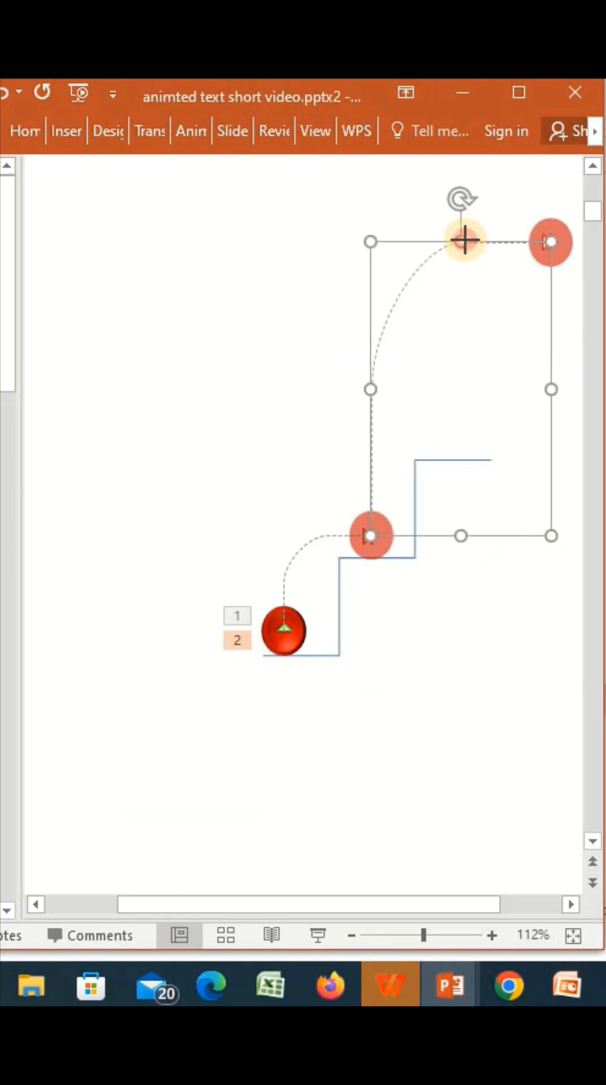
click(450, 655)
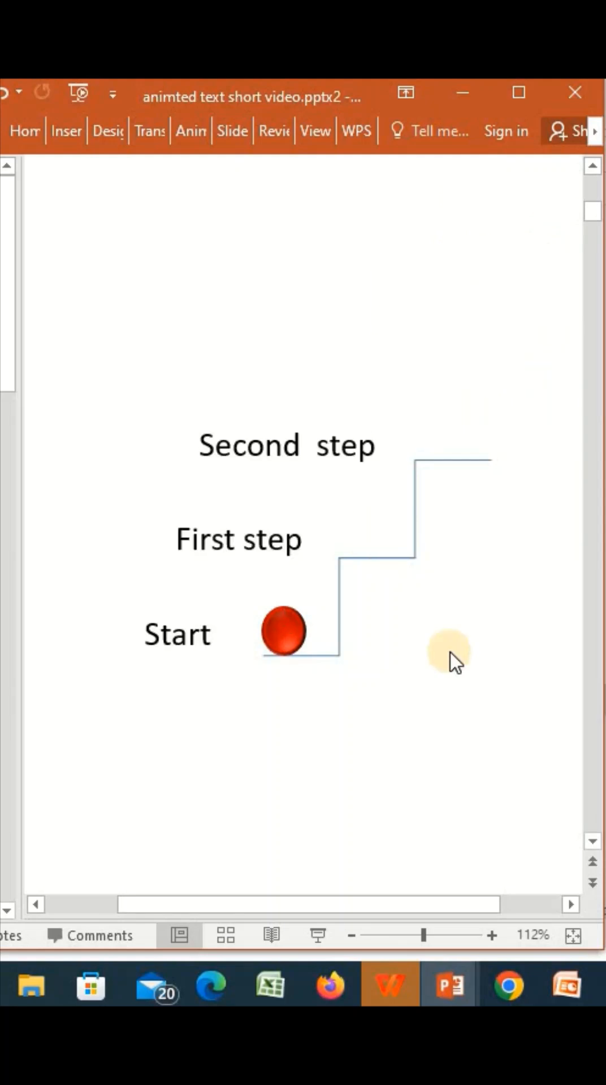
Step: Give the First step label an Appear entrance and review the order in the Animation Pane
click(239, 539)
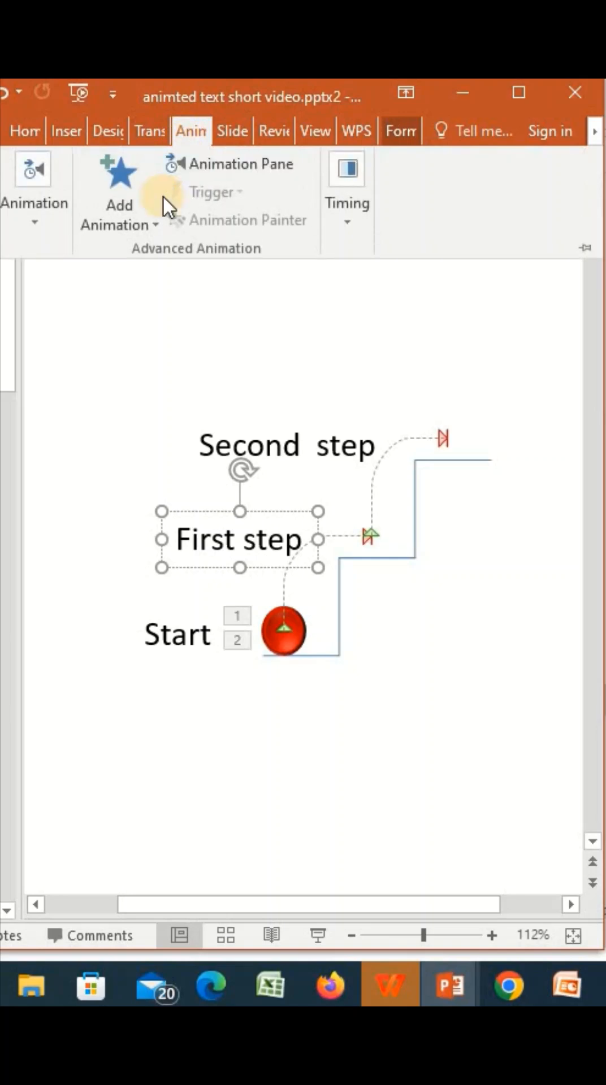
click(229, 163)
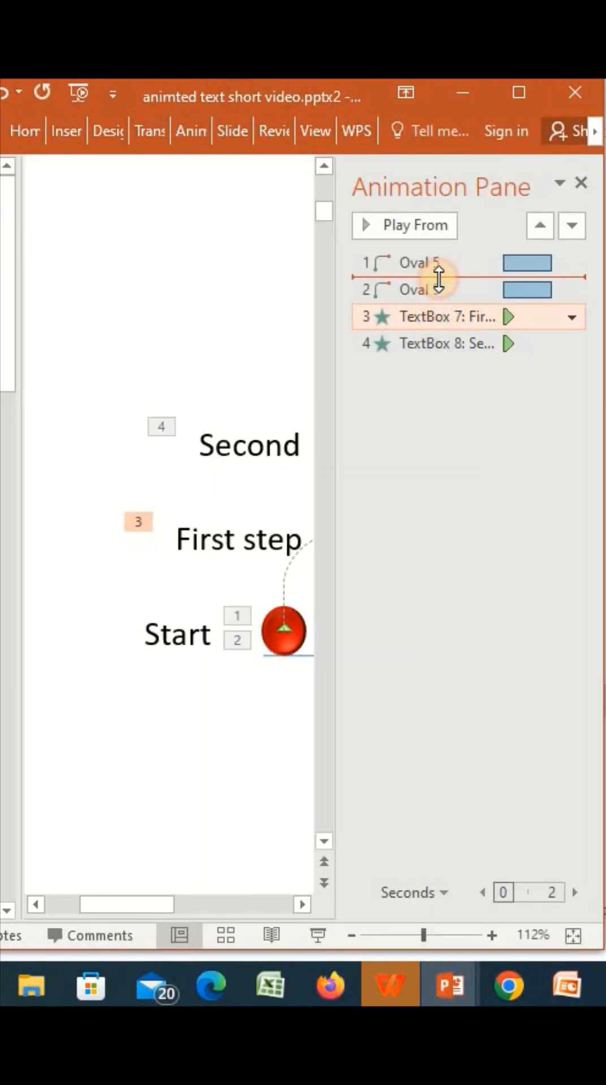